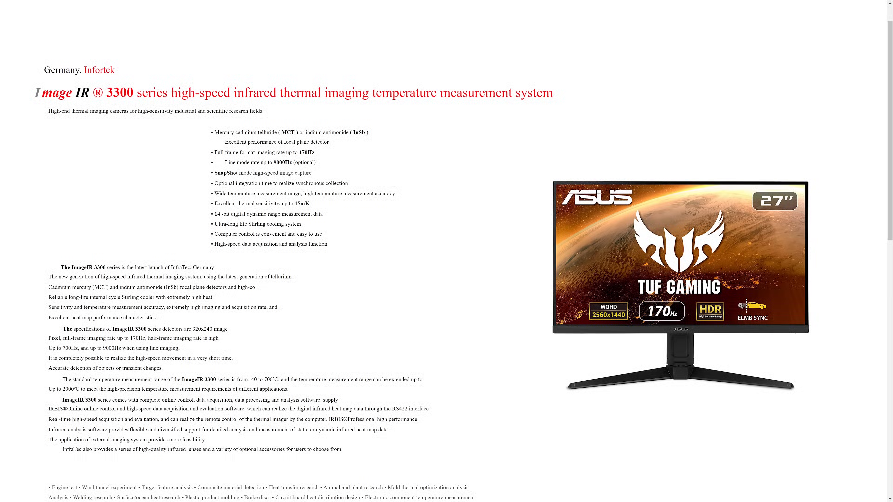
Step: Highlight the 170Hz full-frame rate and the 9000Hz line-mode rate in the ImageIR 3300 feature list
{"action": "double_click", "coordinate": [304, 152]}
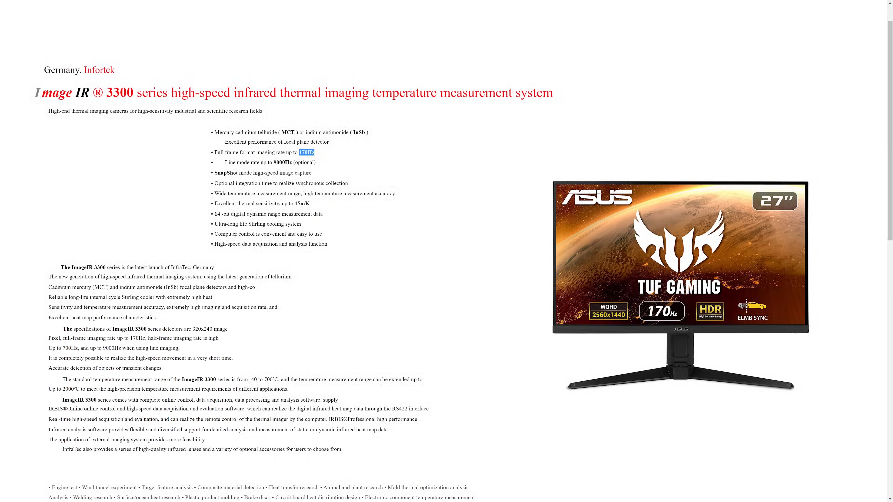
{"action": "left_click", "coordinate": [259, 162]}
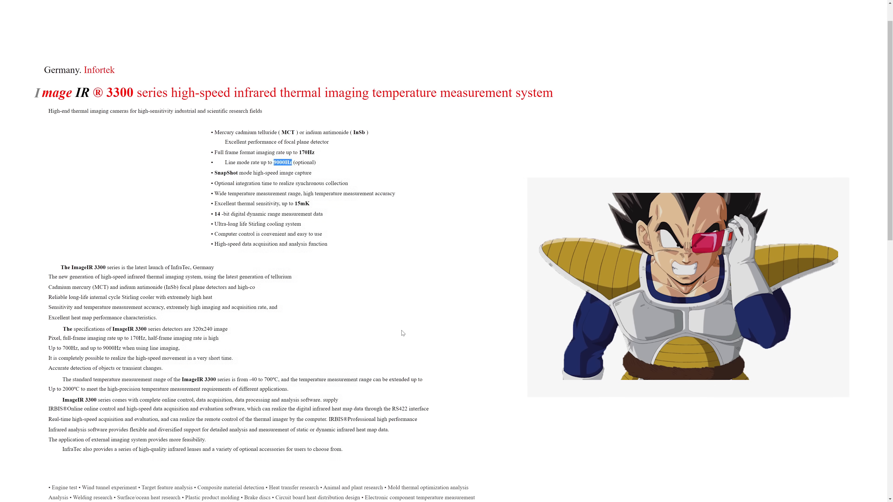
Step: Scroll to the page-2 specification table showing the Stirling cooler MTBF over 10,000 hours
{"action": "scroll", "scroll_direction": "down", "scroll_amount": 3}
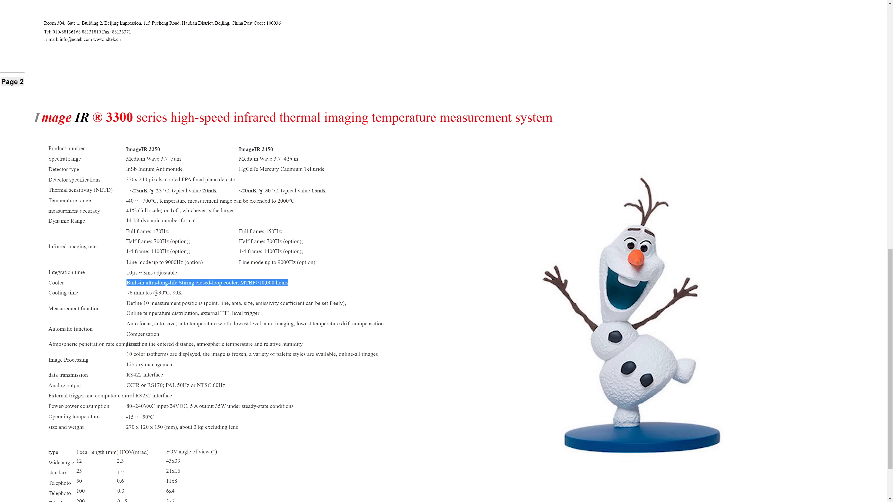
{"action": "mouse_move", "coordinate": [323, 284]}
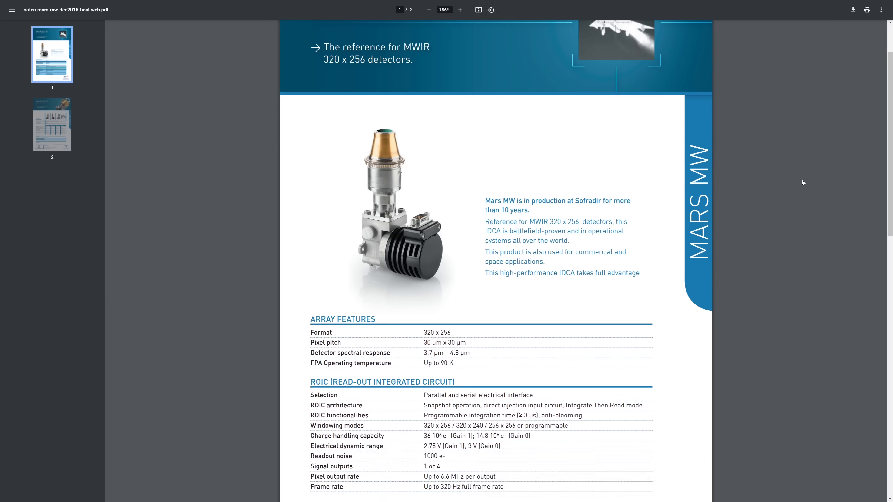
Step: Scroll the Mars MW datasheet to page 2 with its typical performances table
{"action": "scroll", "scroll_direction": "down", "scroll_amount": 3}
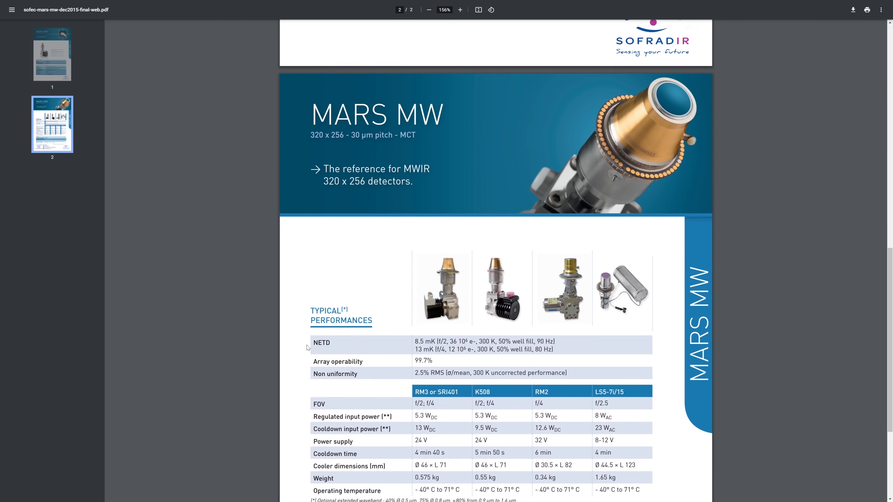
{"action": "scroll", "scroll_direction": "down", "scroll_amount": 3}
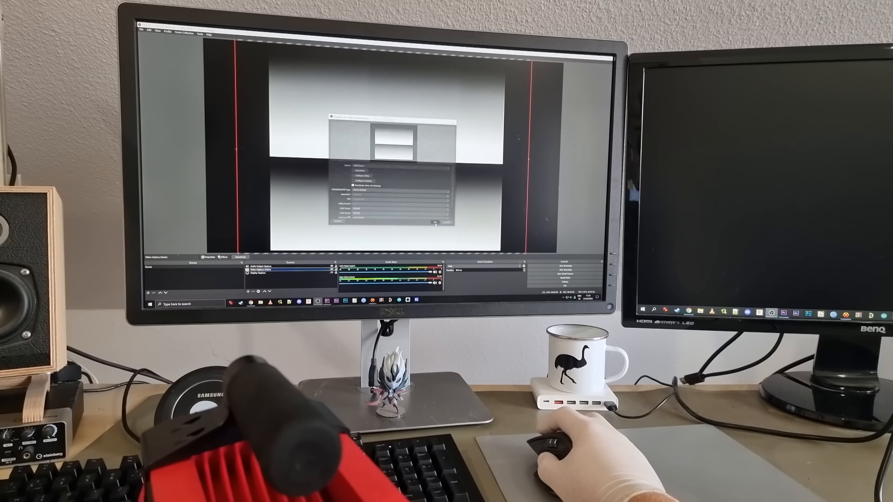
{"action": "left_click", "coordinate": [447, 221]}
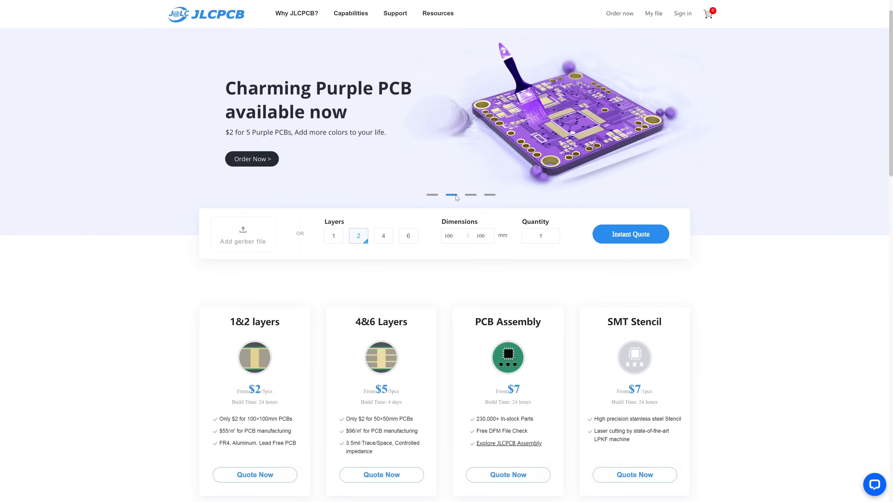
{"action": "left_click", "coordinate": [470, 195]}
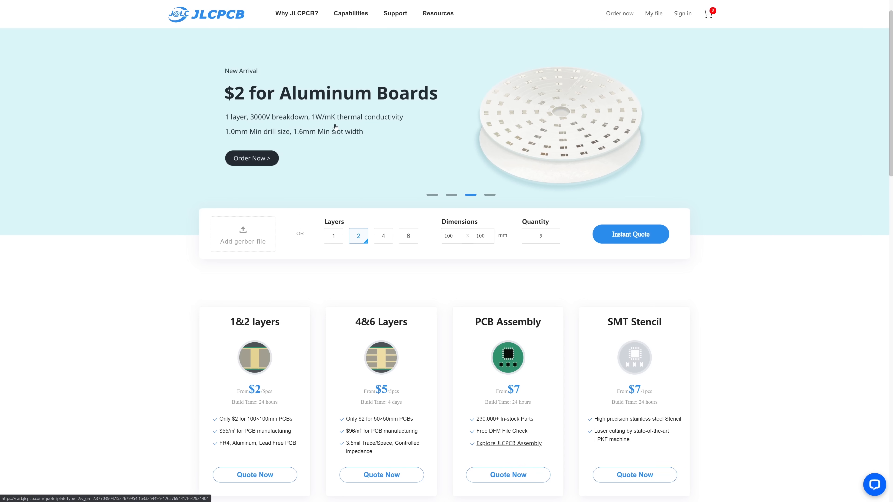
{"action": "mouse_move", "coordinate": [314, 127]}
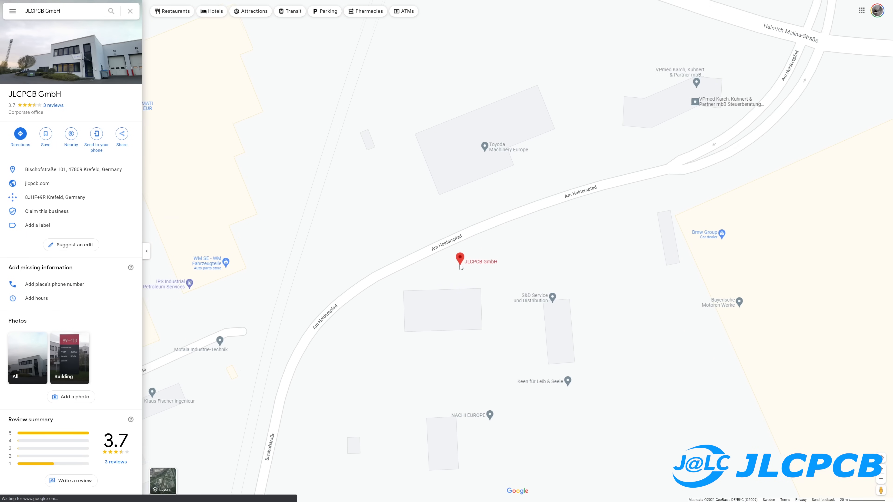
Step: Show the JLCPCB GmbH Krefeld office building photo full size from All photos
{"action": "left_click", "coordinate": [27, 358]}
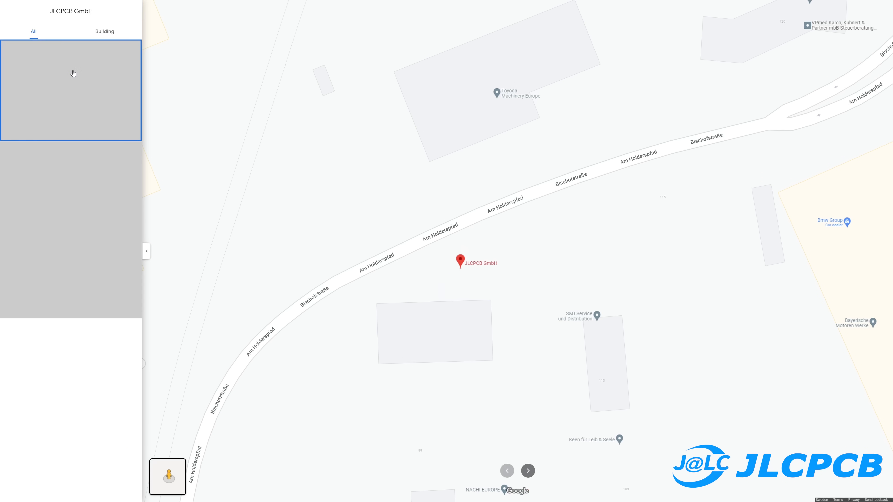
{"action": "left_click", "coordinate": [70, 89]}
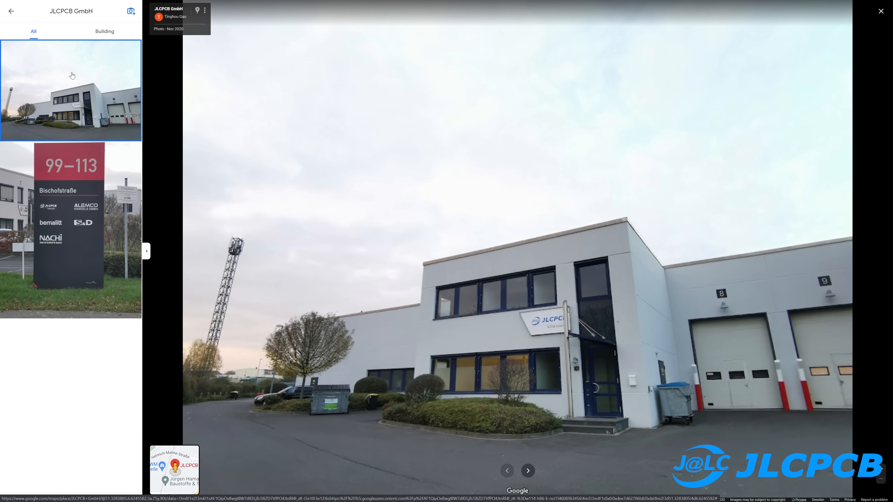